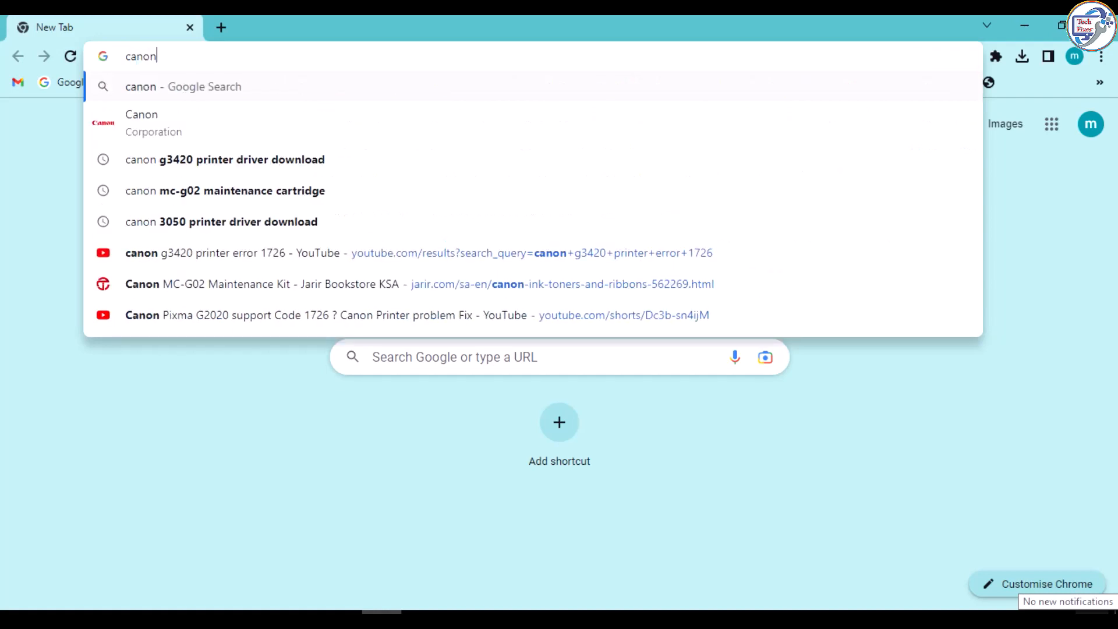
- Search Google for 'canon g3420 driver' from the Chrome address bar
text(g)
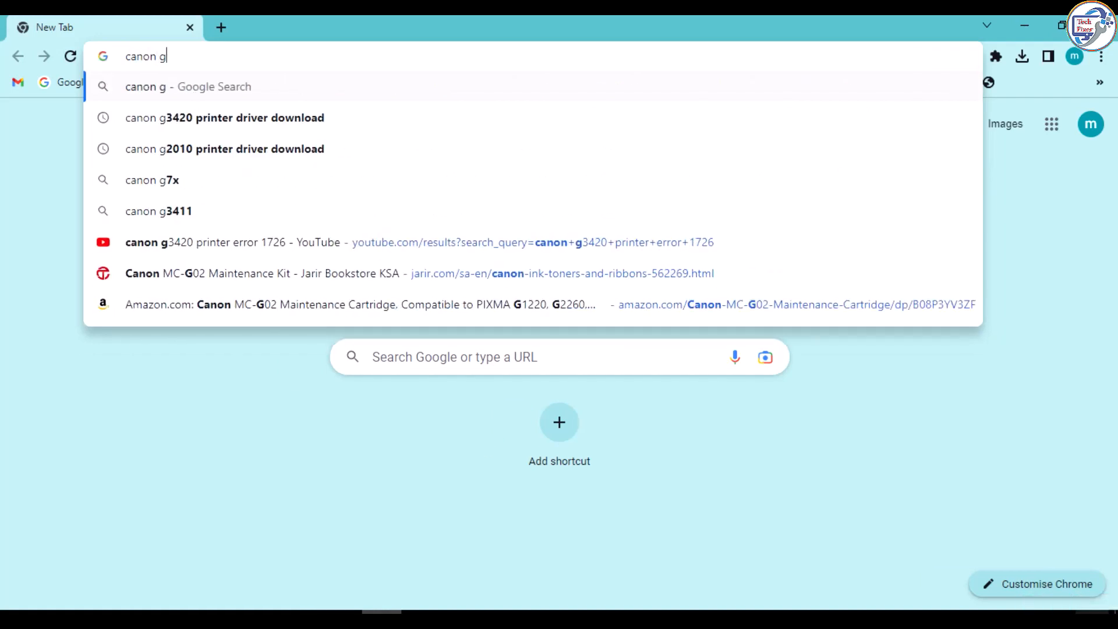
text(34)
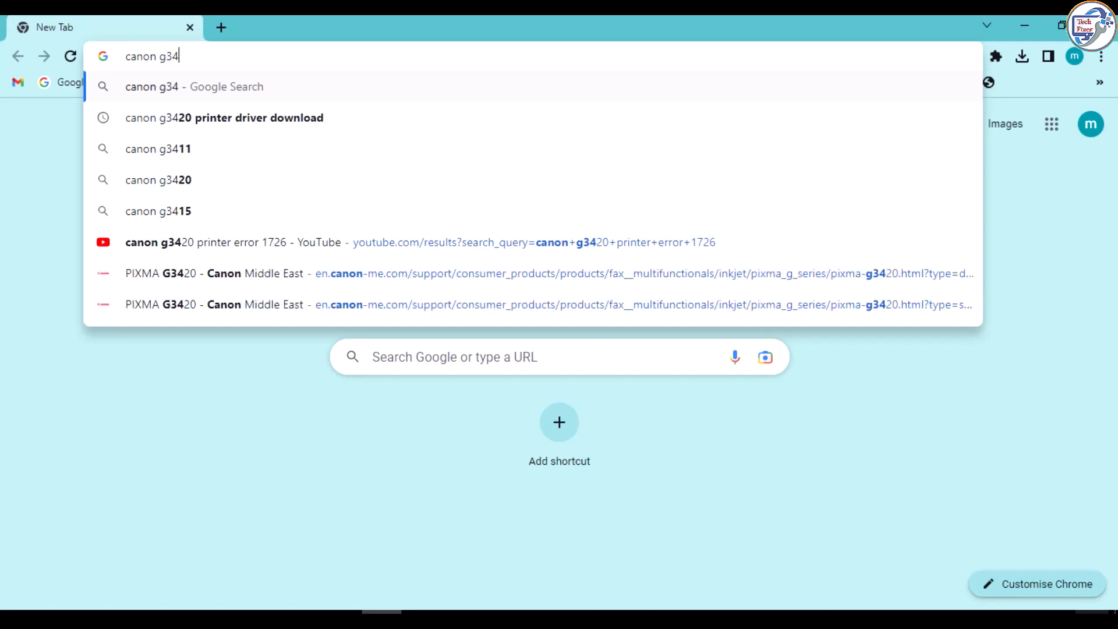
text(20)
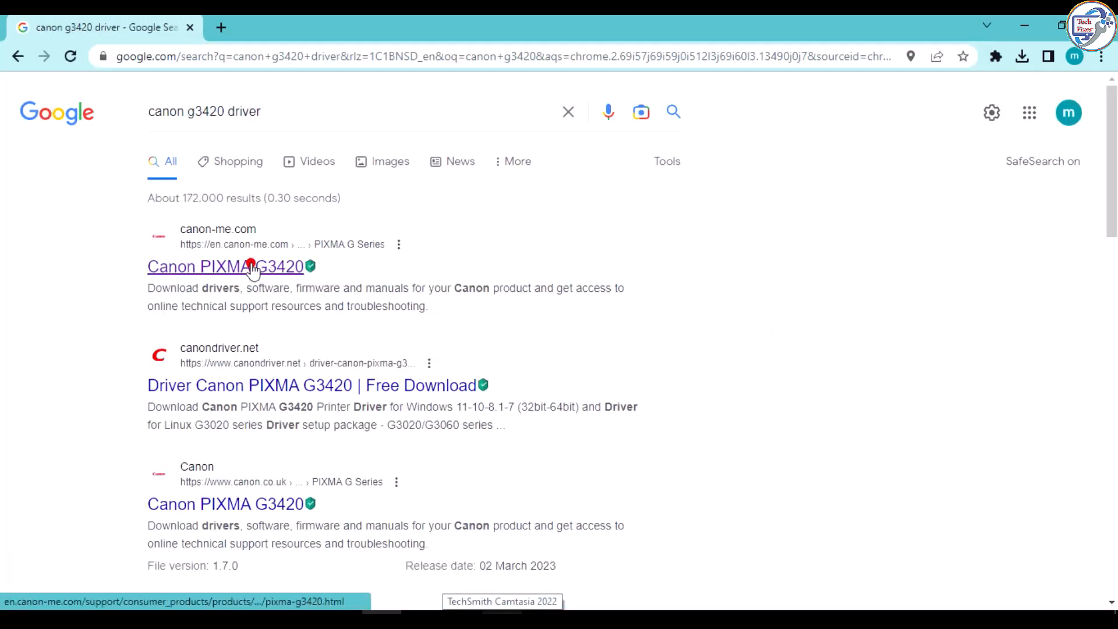
- Reach the PIXMA G3420 Drivers section and check the OS dropdown shows Windows 10 (64-bit)
click(225, 266)
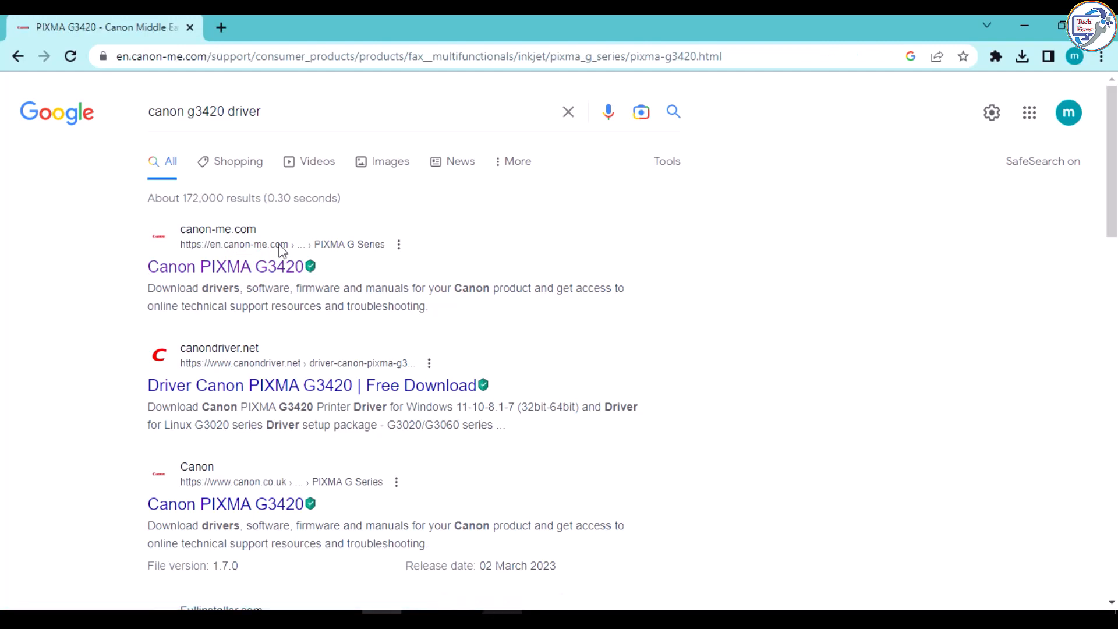
click(225, 266)
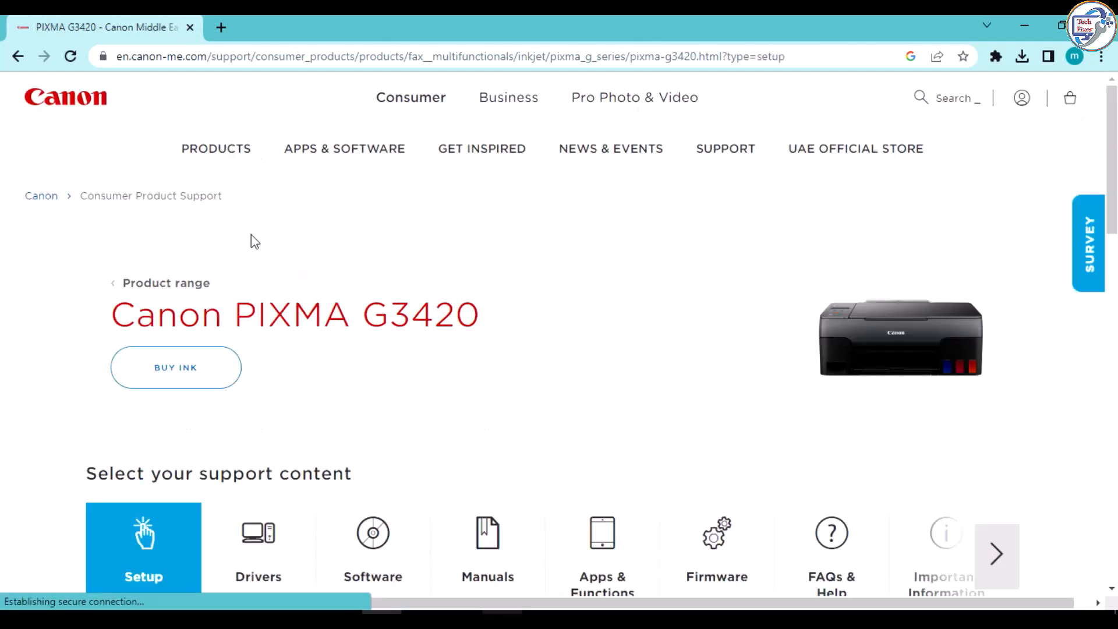
scroll(down, 3)
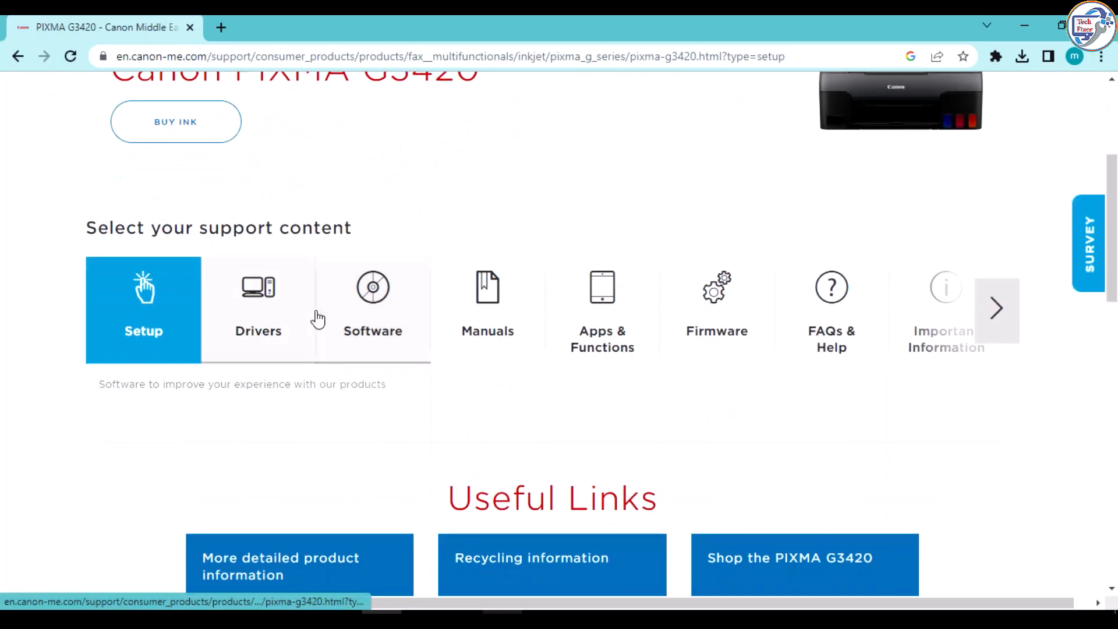
click(258, 306)
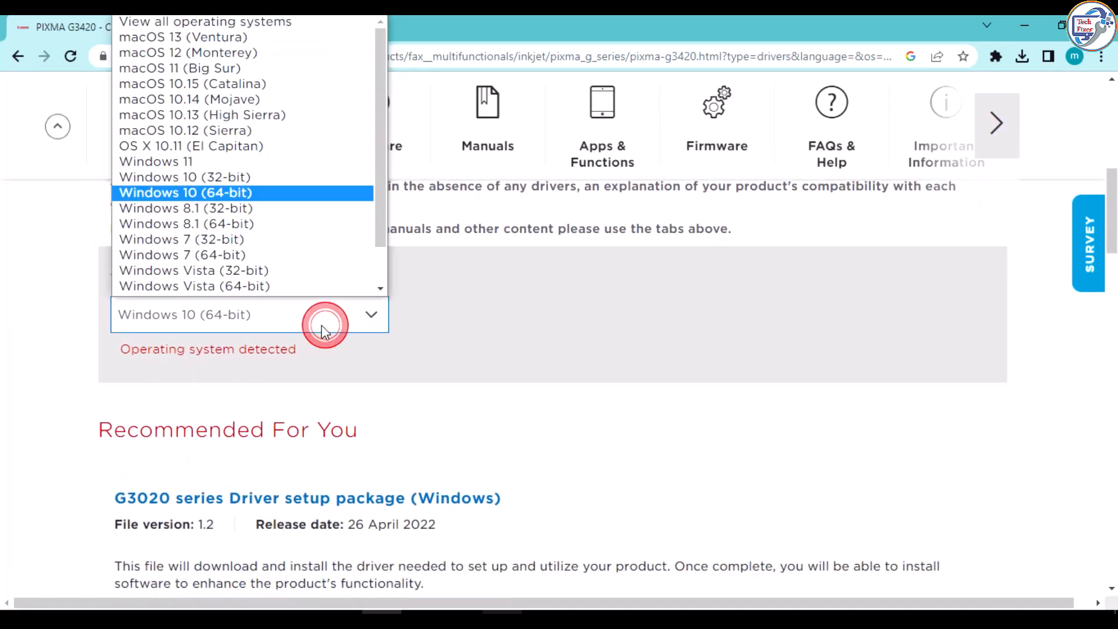
click(184, 193)
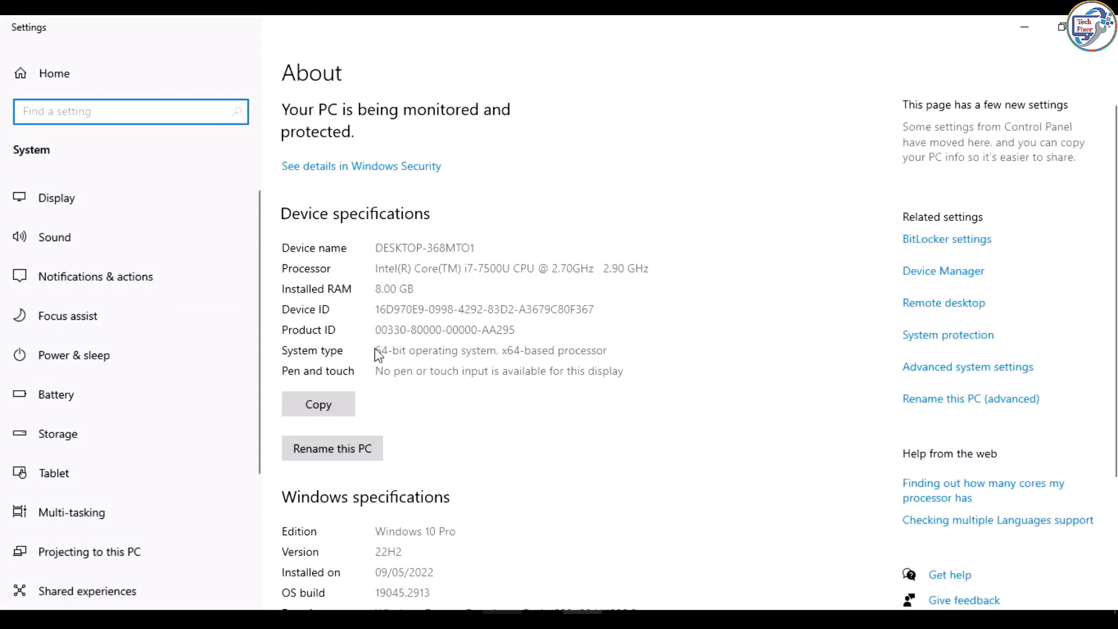
- Confirm the System type reads 64-bit in Settings About, then close Settings
double_click(391, 350)
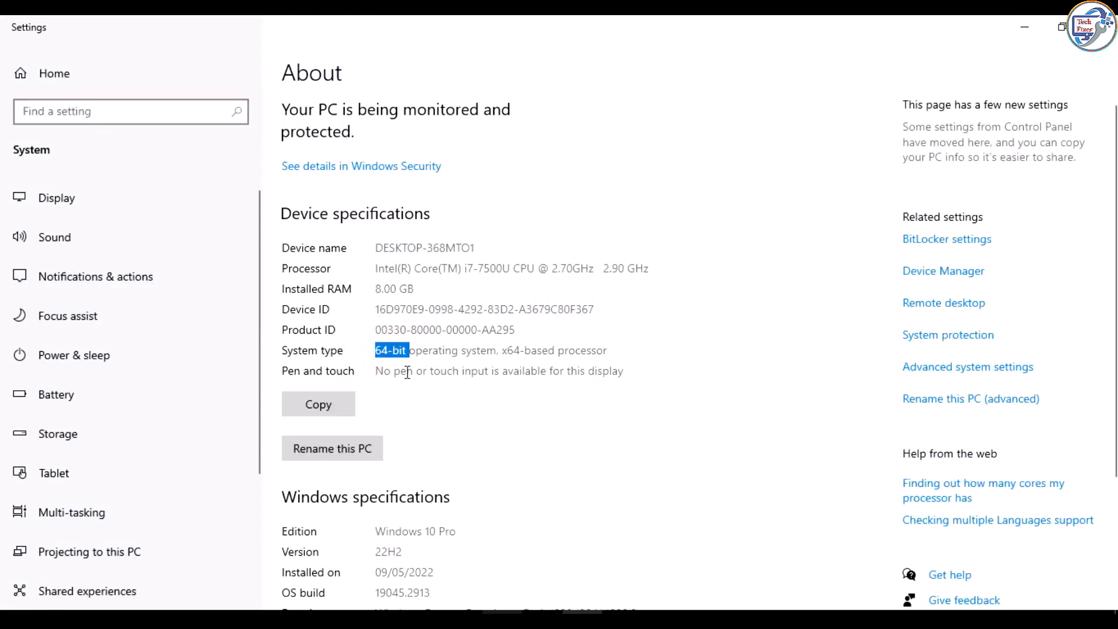
scroll(down, 3)
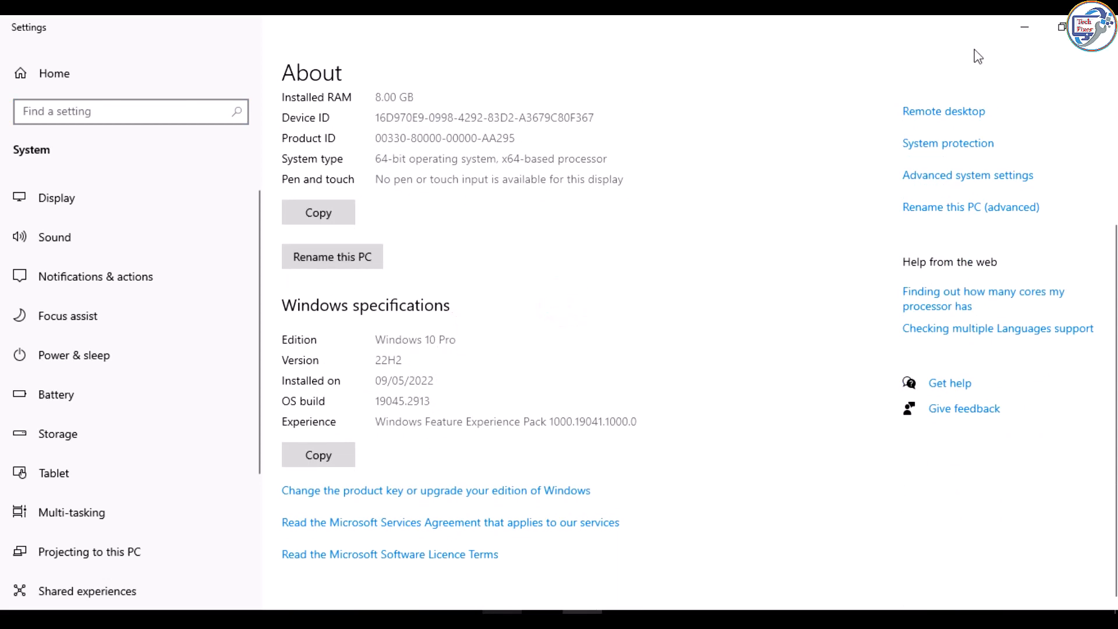
click(1026, 27)
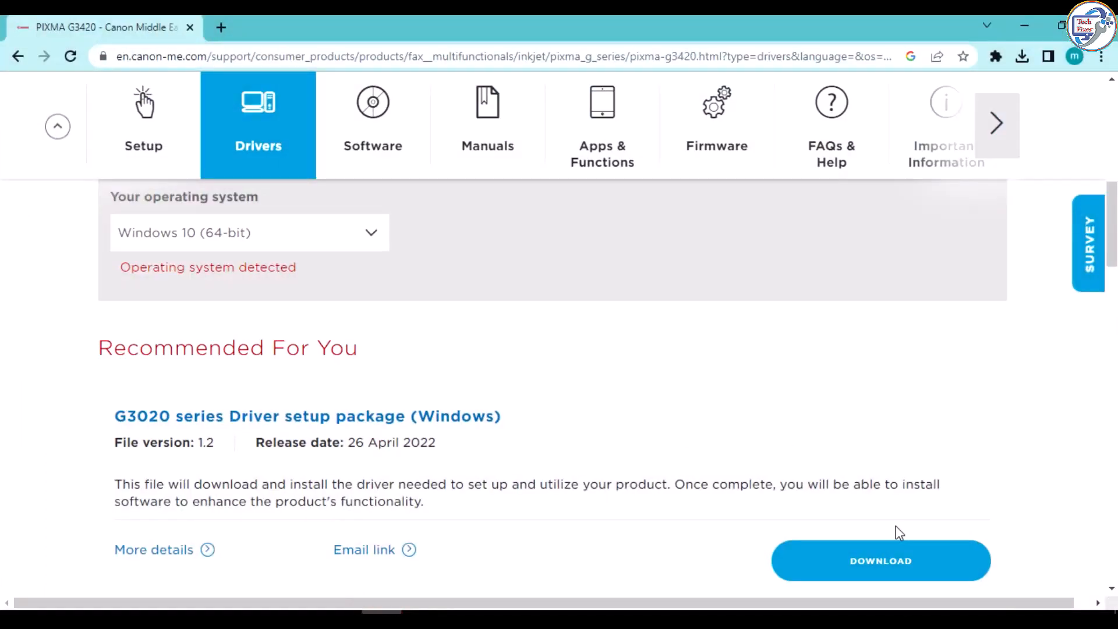
- Download the G3020 series Driver setup package, accepting the license and the IDM duplicate prompt
click(880, 561)
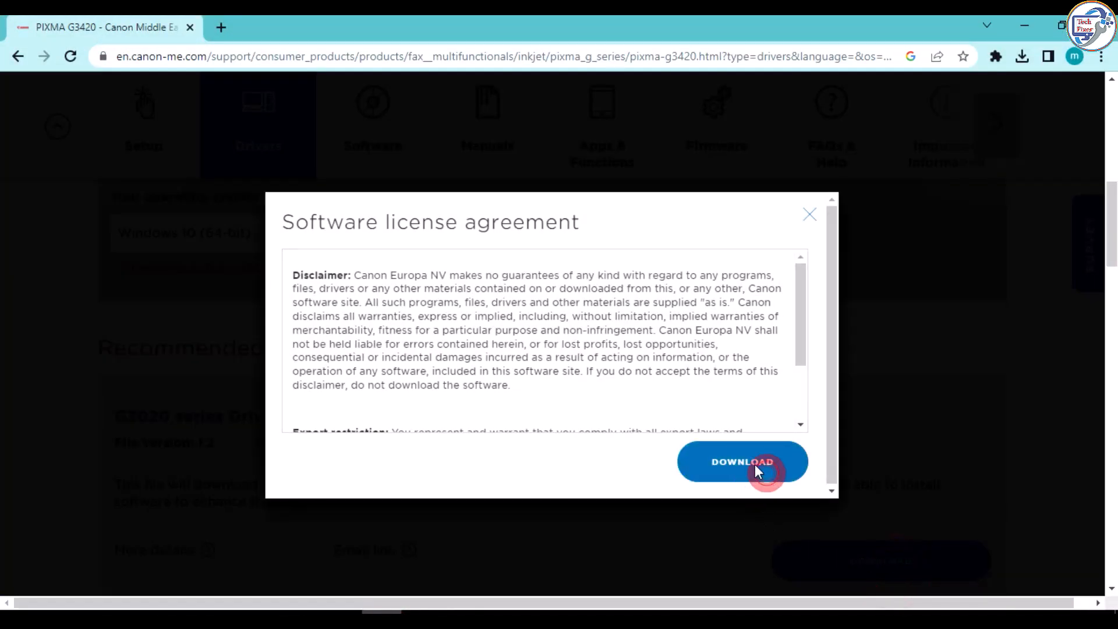
click(742, 462)
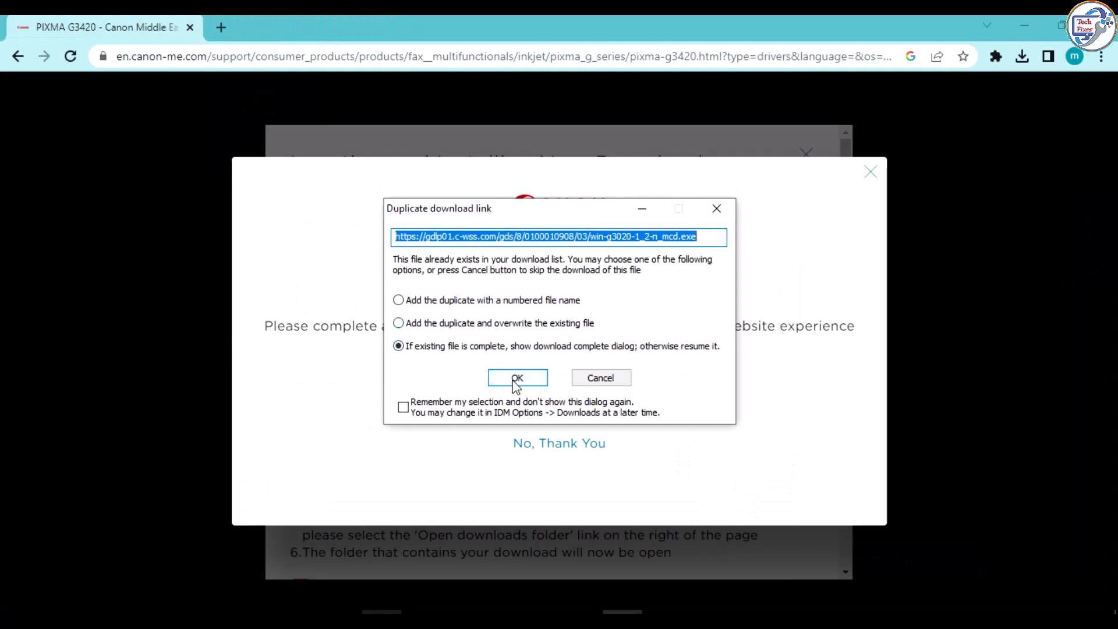
click(517, 378)
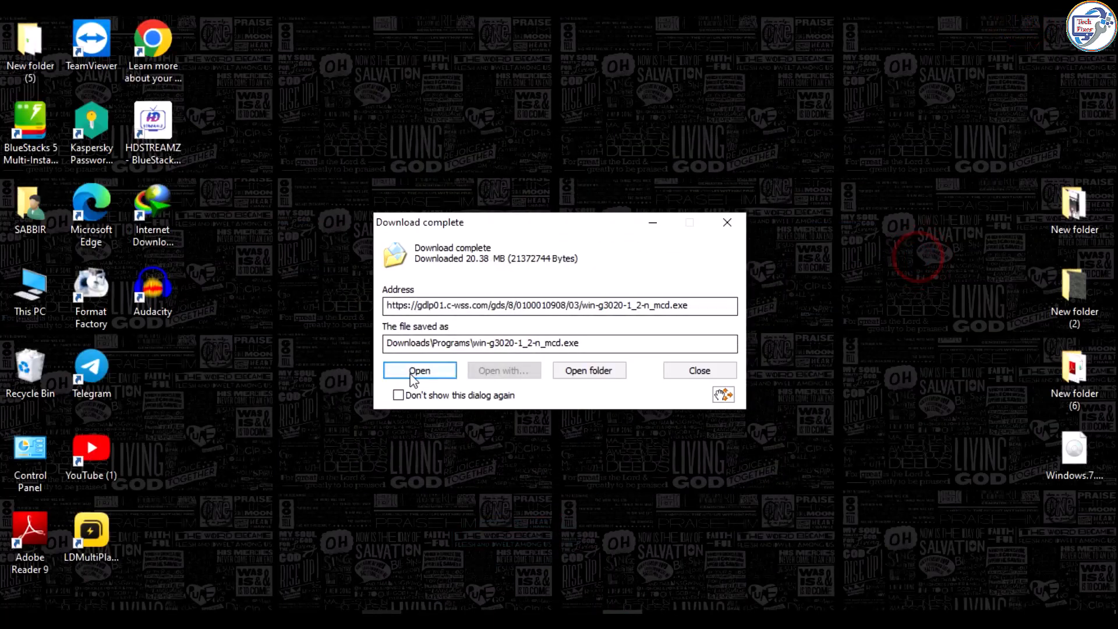
- Run the downloaded G3020 driver file, allow UAC, and let WinZip unpack the setup
click(420, 371)
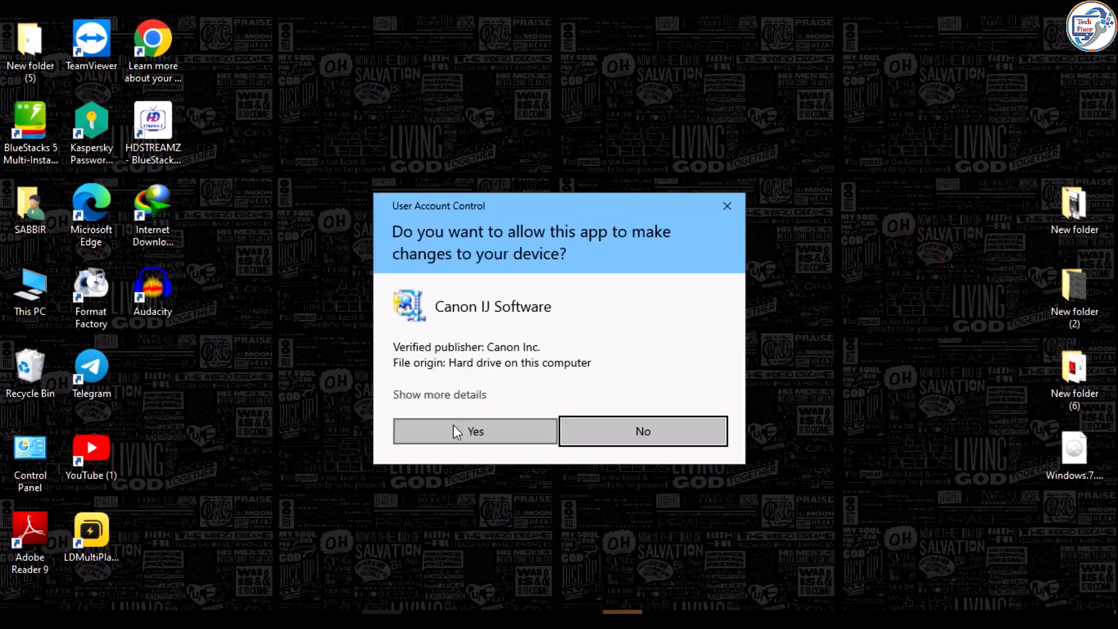
click(474, 431)
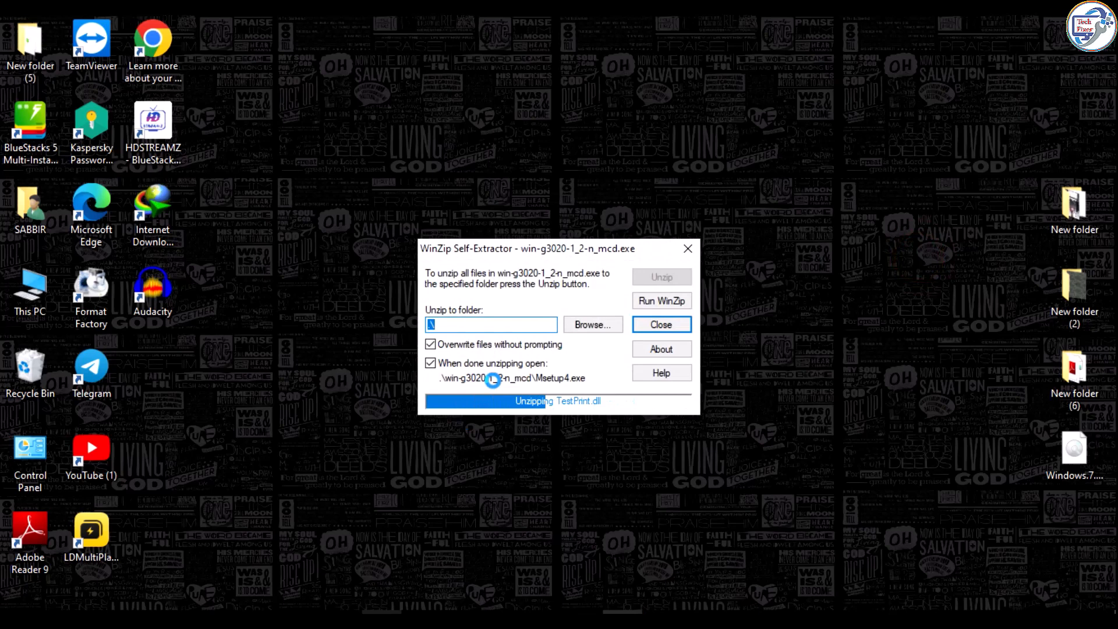
click(660, 325)
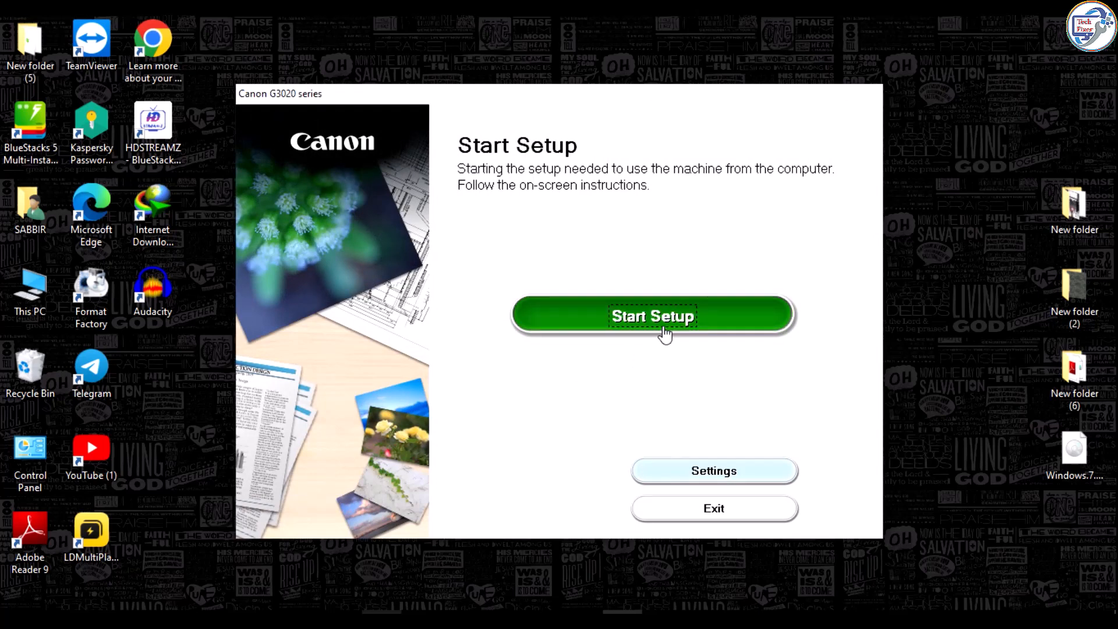
- Start the setup, pass the security software notice, and accept the license agreement
click(653, 316)
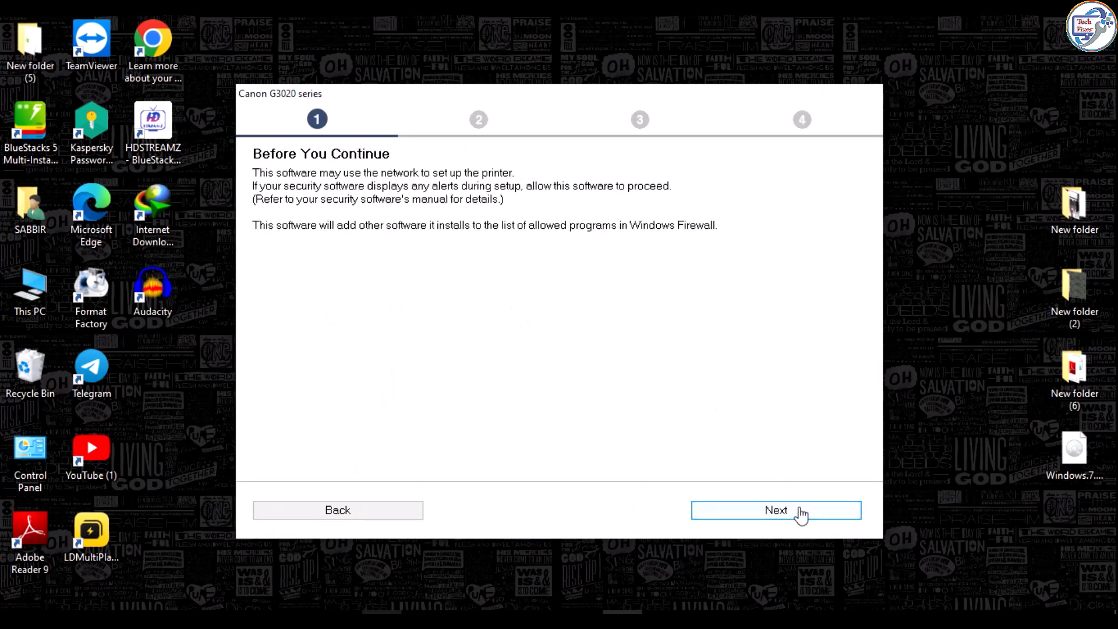
click(776, 511)
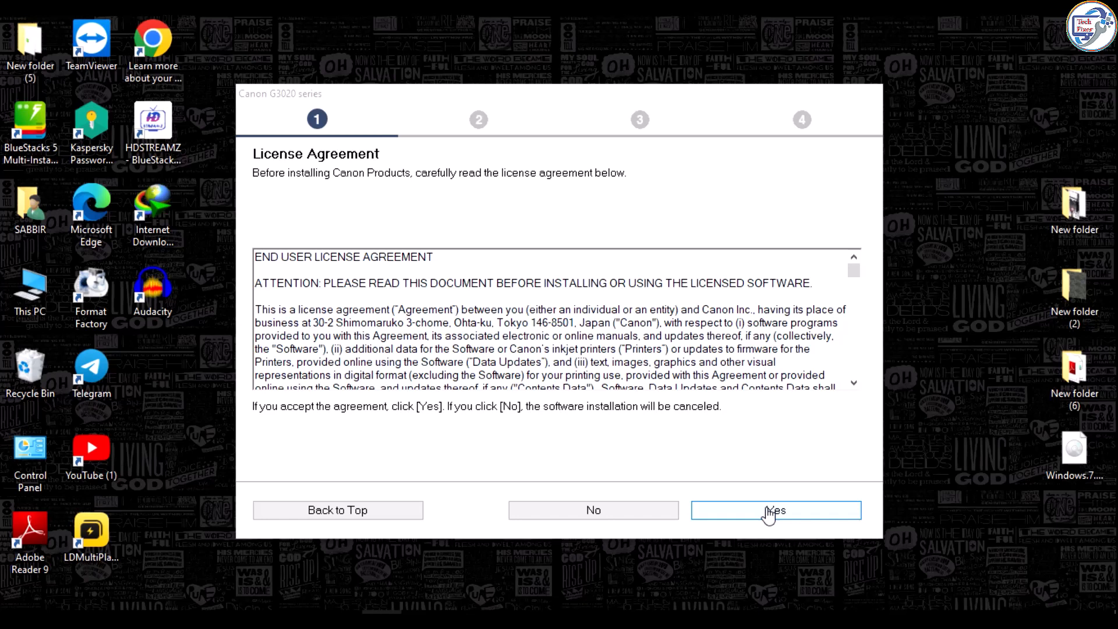
click(776, 511)
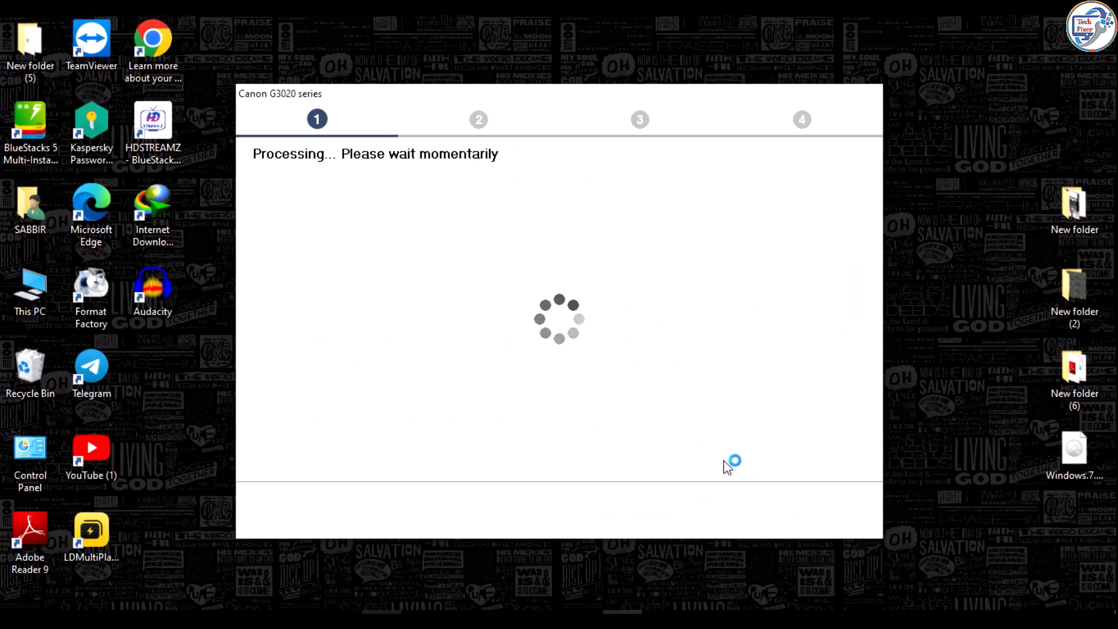
mouse_move(678, 396)
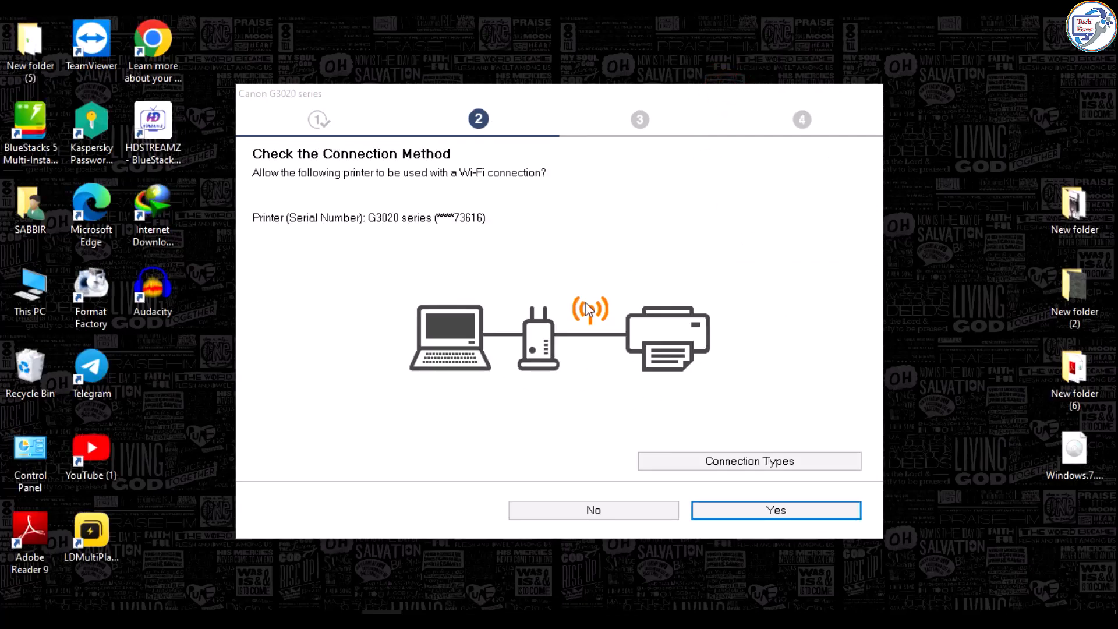
mouse_move(445, 238)
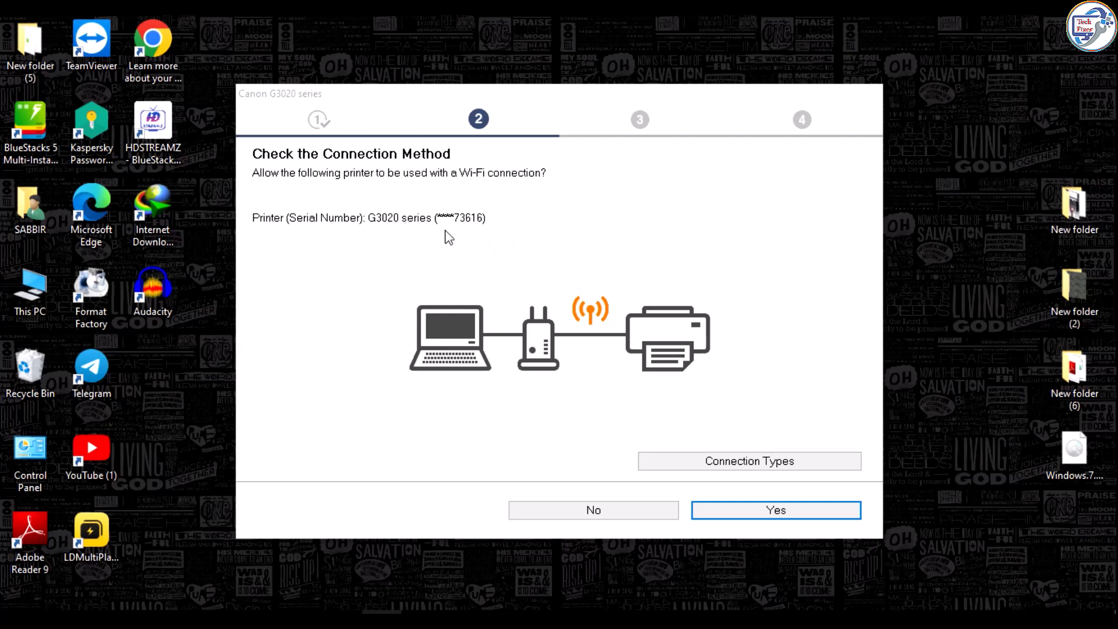
mouse_move(403, 230)
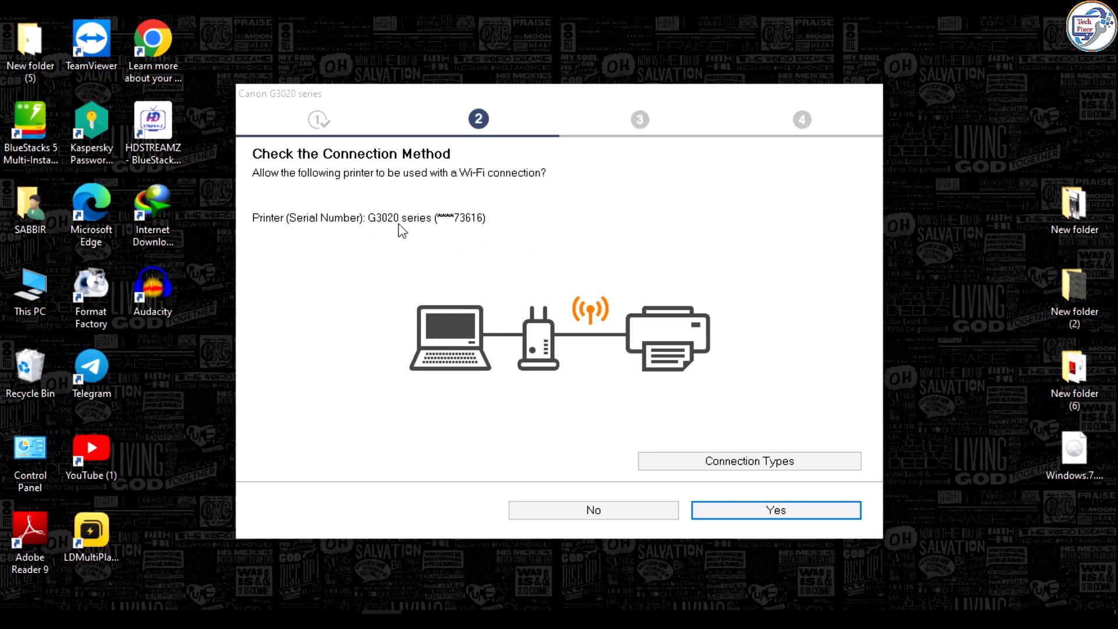
mouse_move(446, 240)
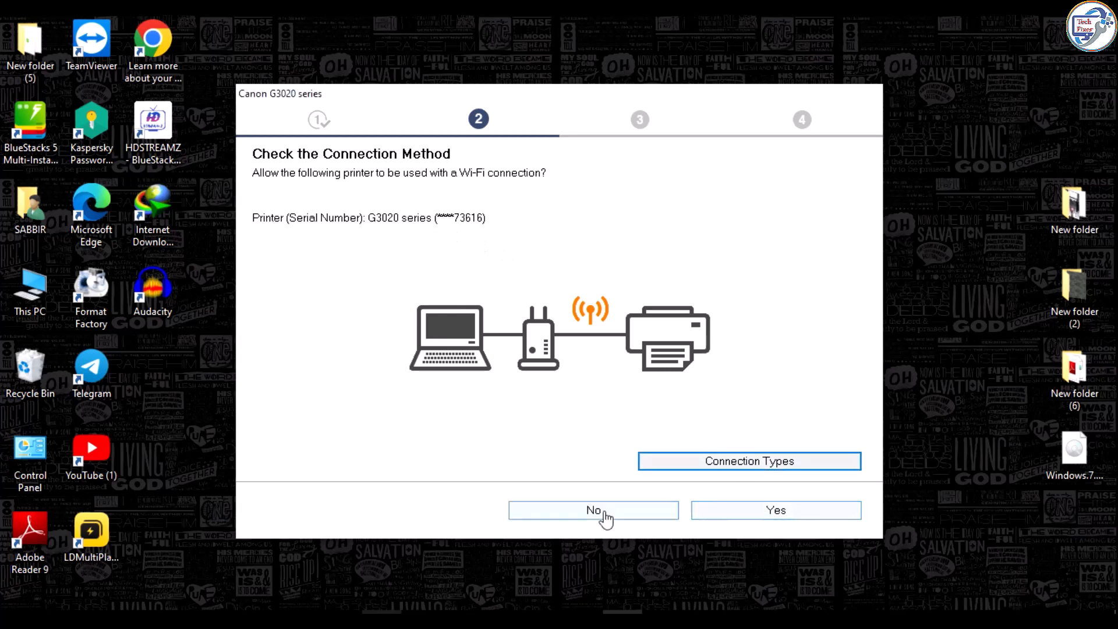
- Decline the connection check and continue with Wi-Fi Connection to find the printer
click(593, 511)
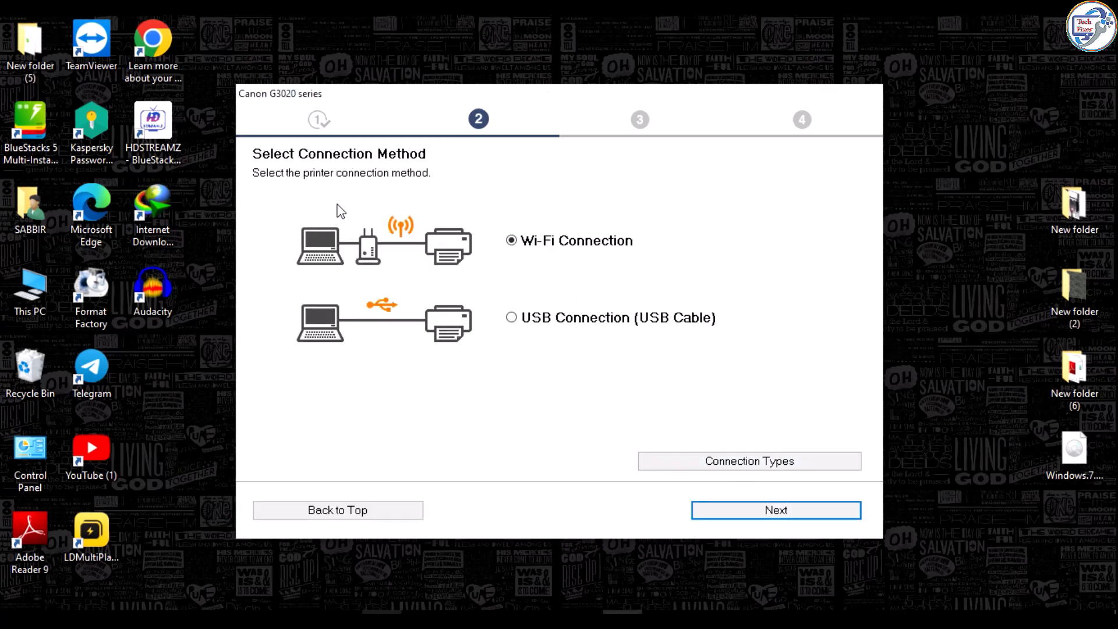
mouse_move(776, 514)
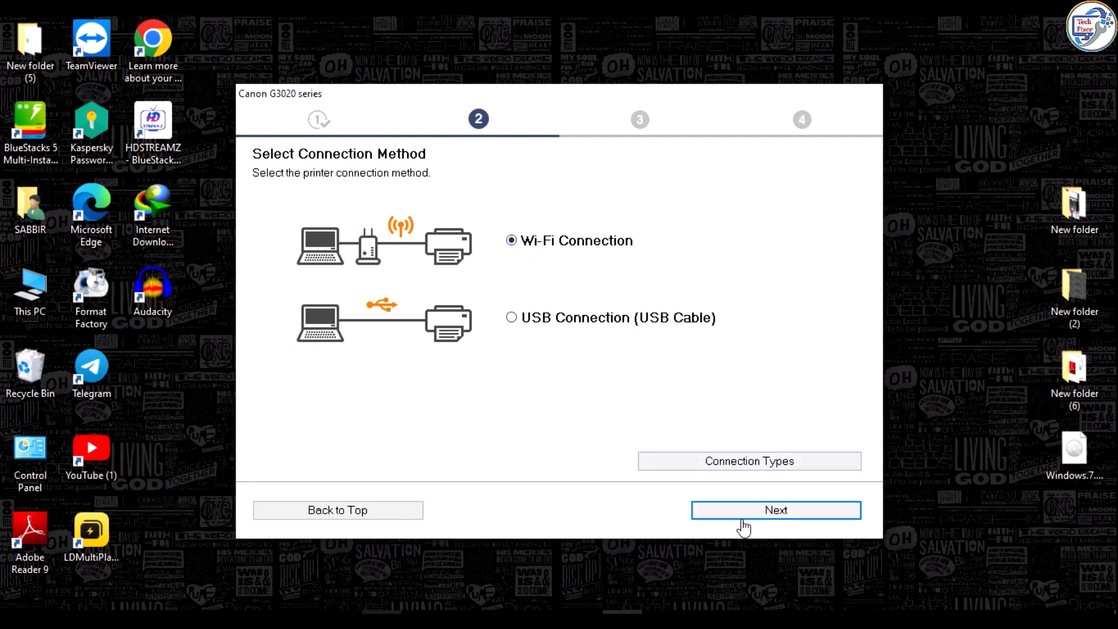
click(776, 510)
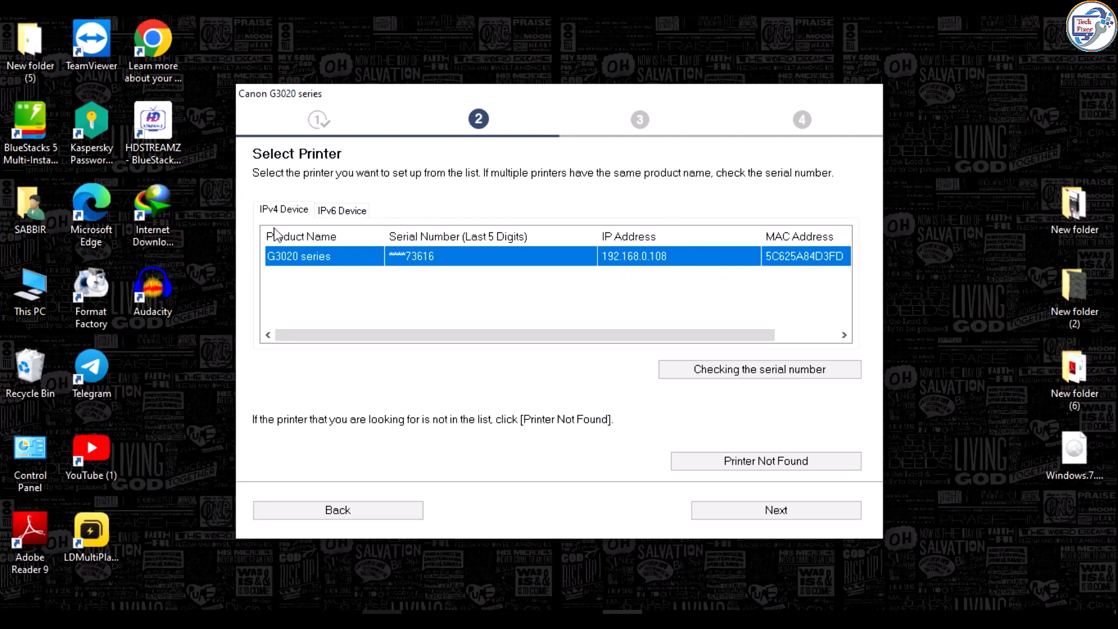
mouse_move(795, 496)
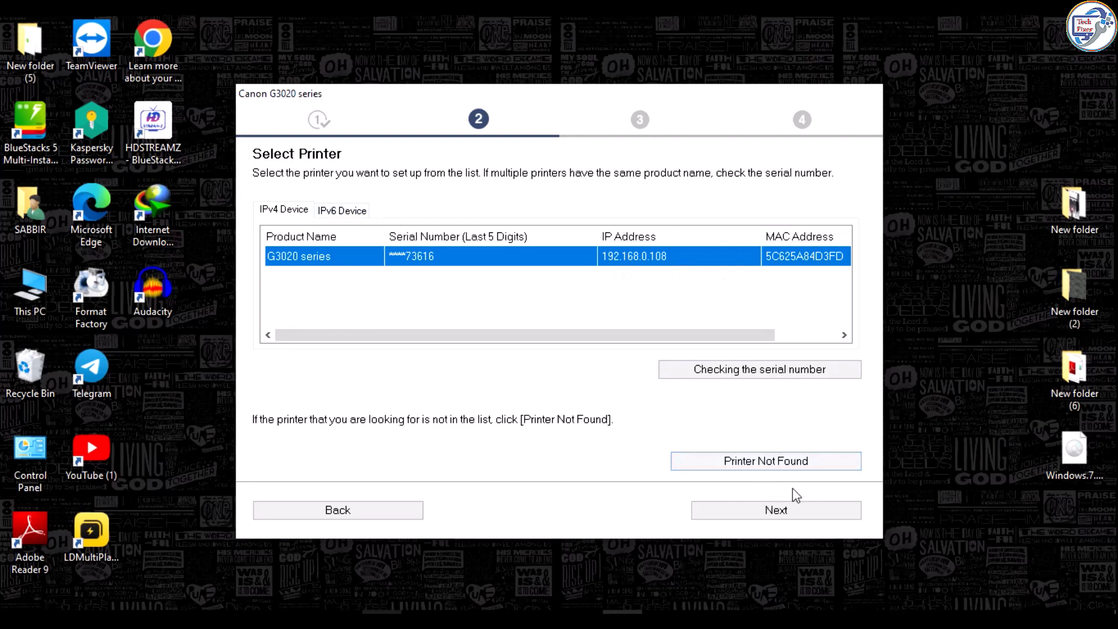
- Proceed with the detected G3020 series printer so the MP Drivers install
click(776, 510)
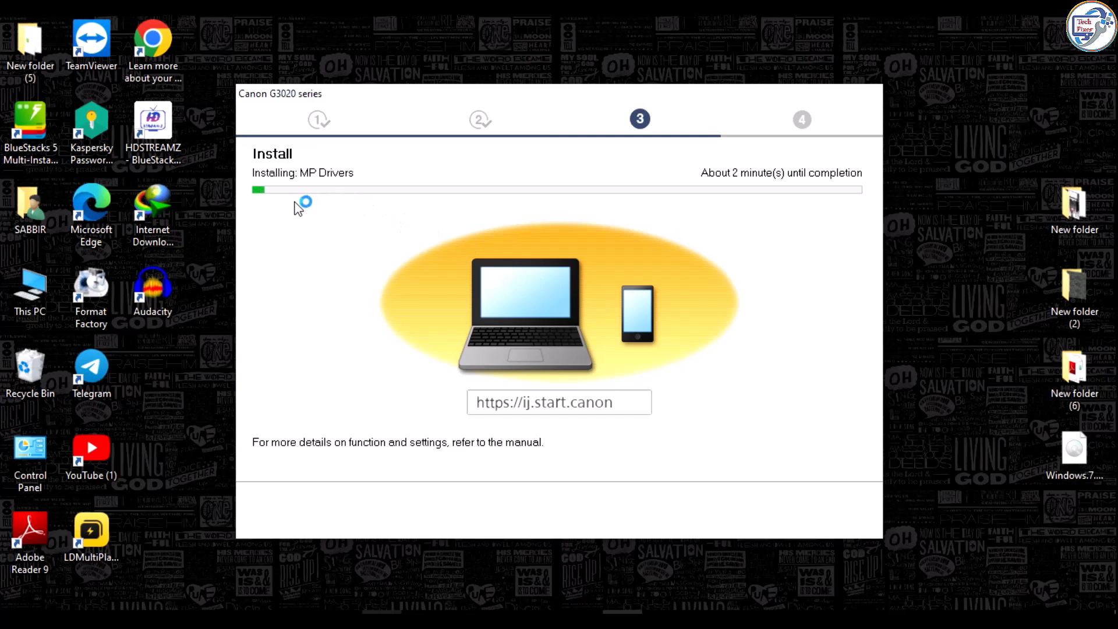
mouse_move(727, 255)
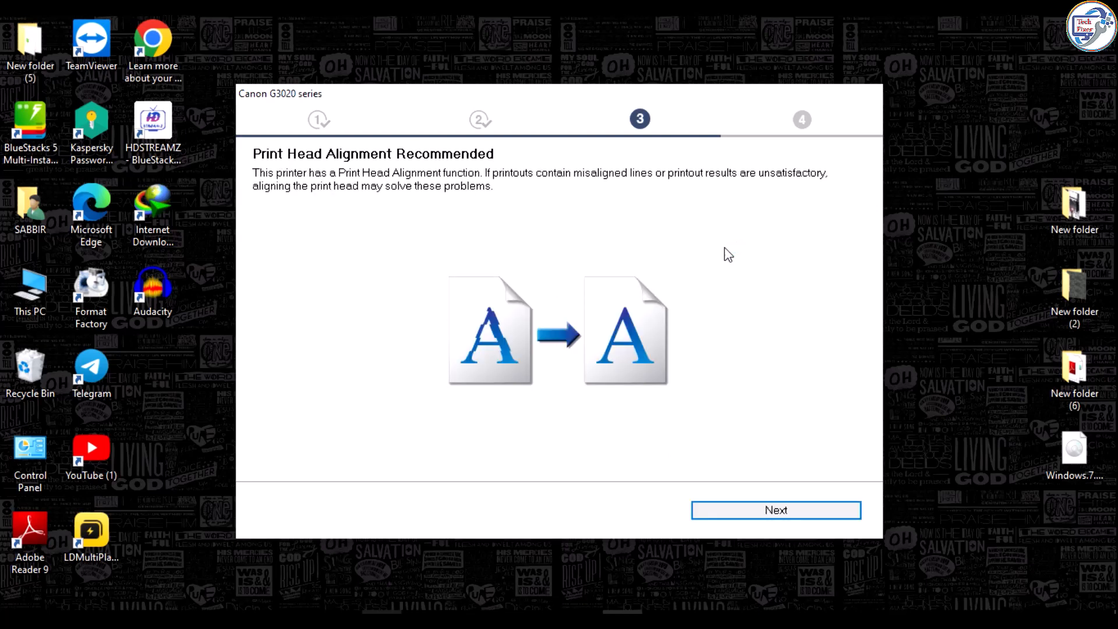
- Pass the print head alignment advice with 'Set as default printer' unchecked and continue to the final stage
click(776, 510)
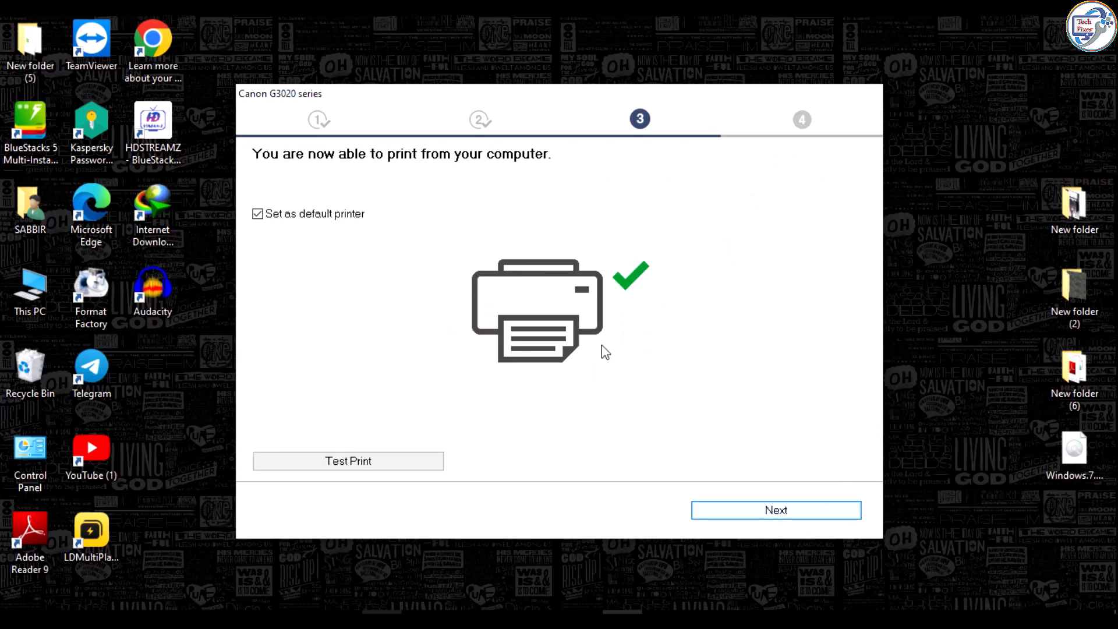
mouse_move(776, 509)
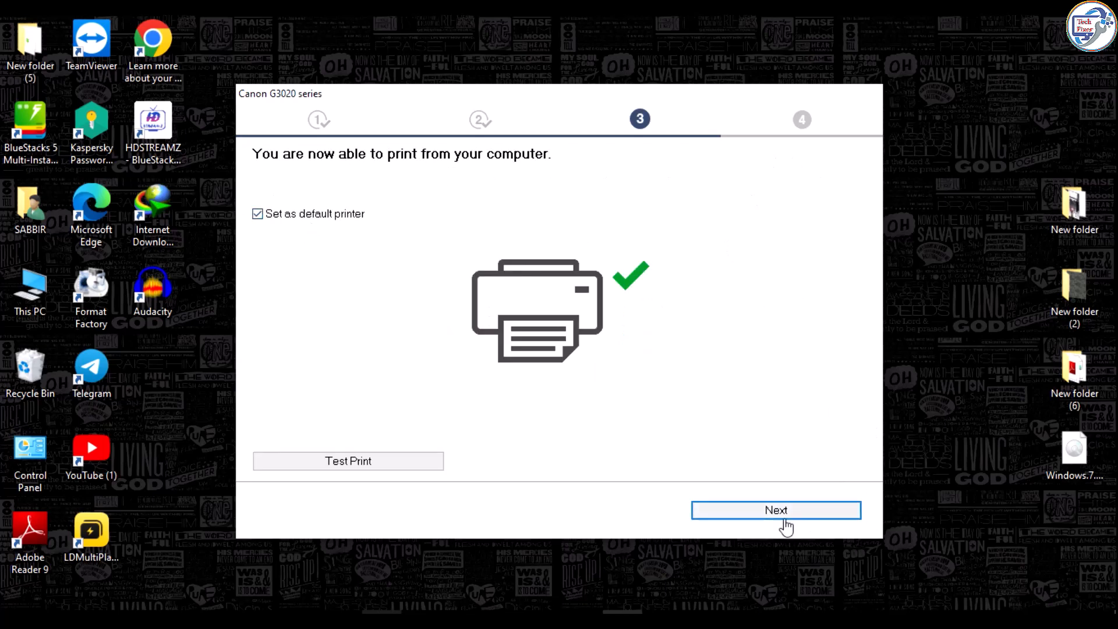
click(256, 213)
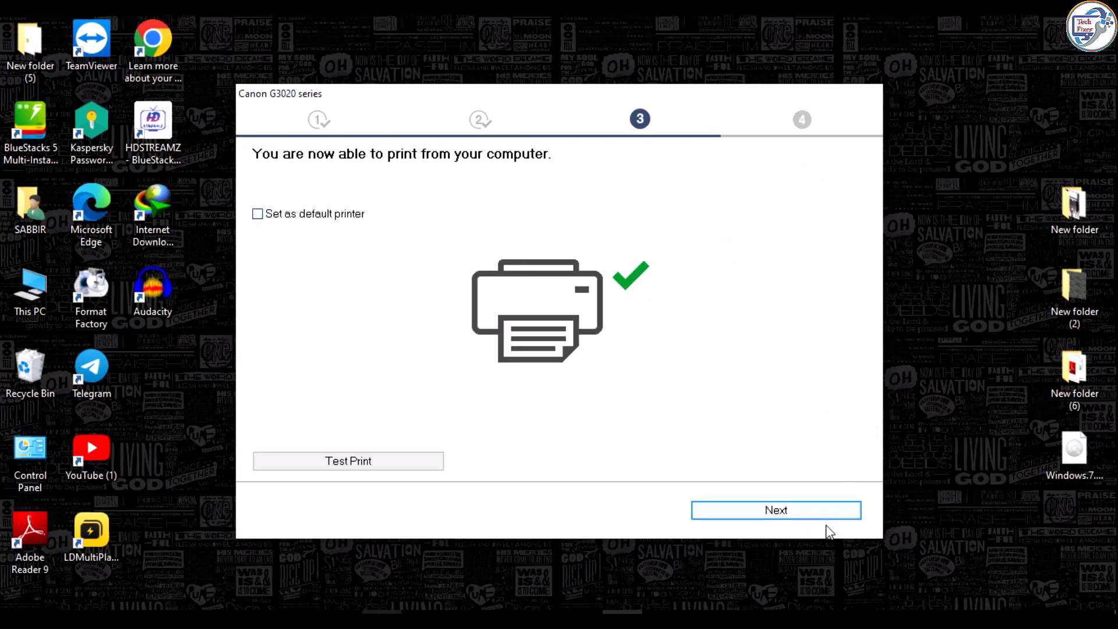
click(775, 511)
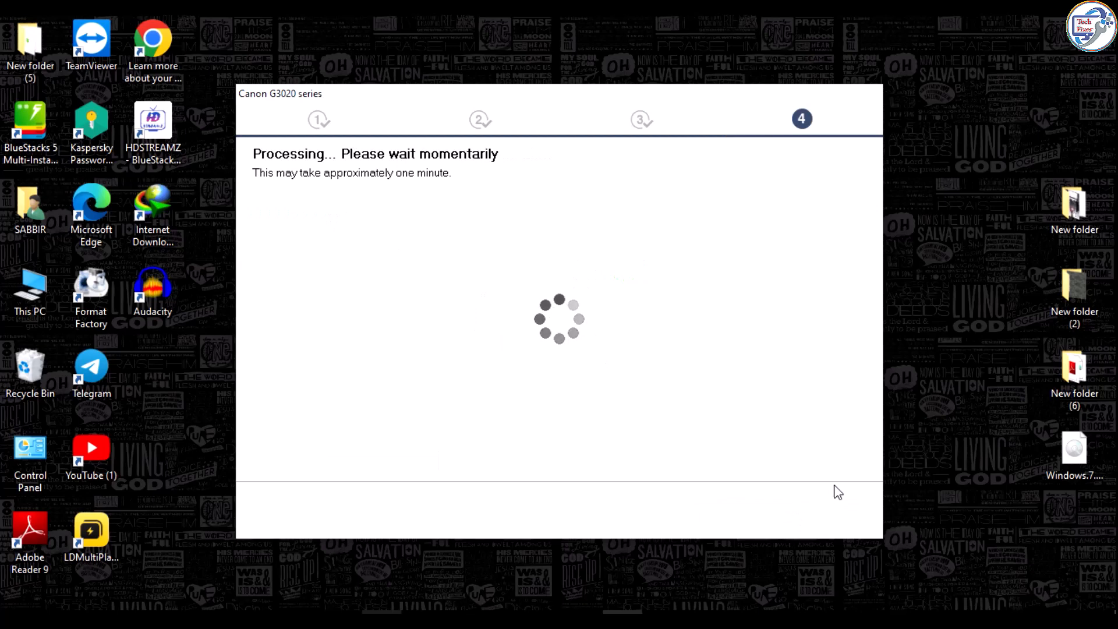
mouse_move(979, 154)
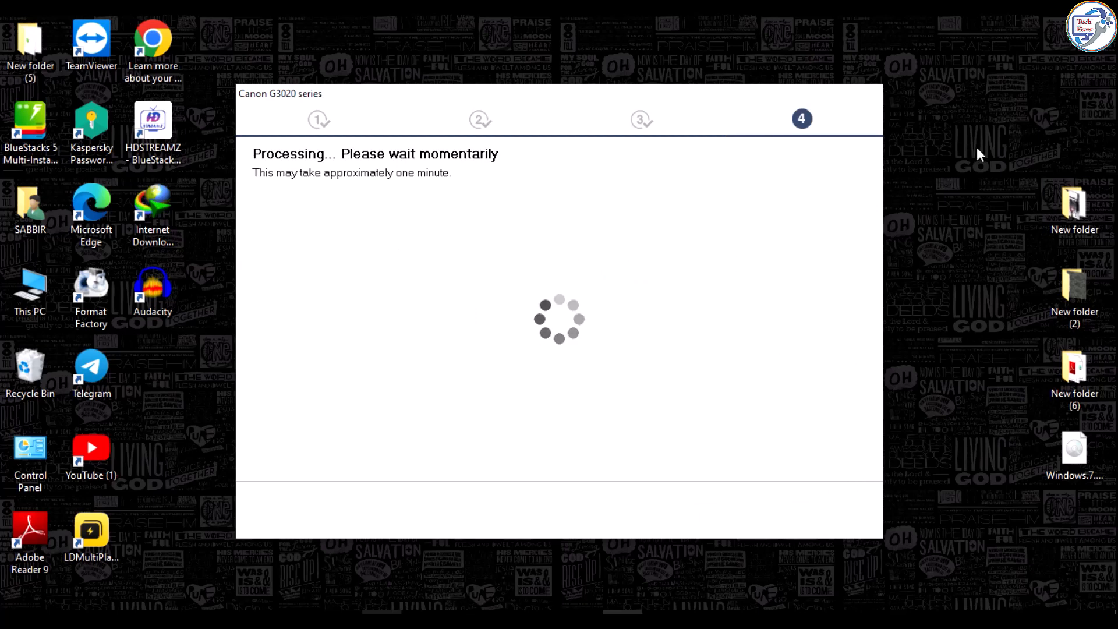